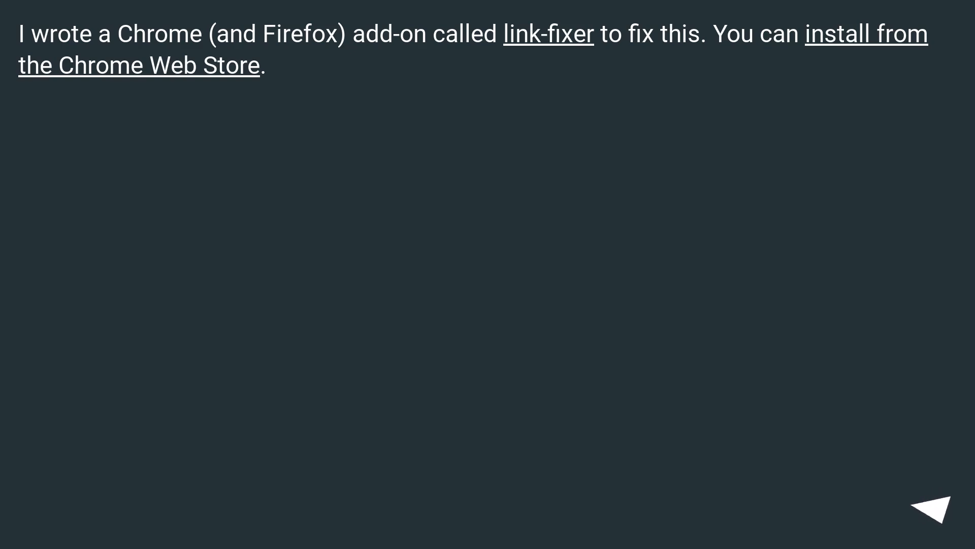
pyautogui.click(941, 507)
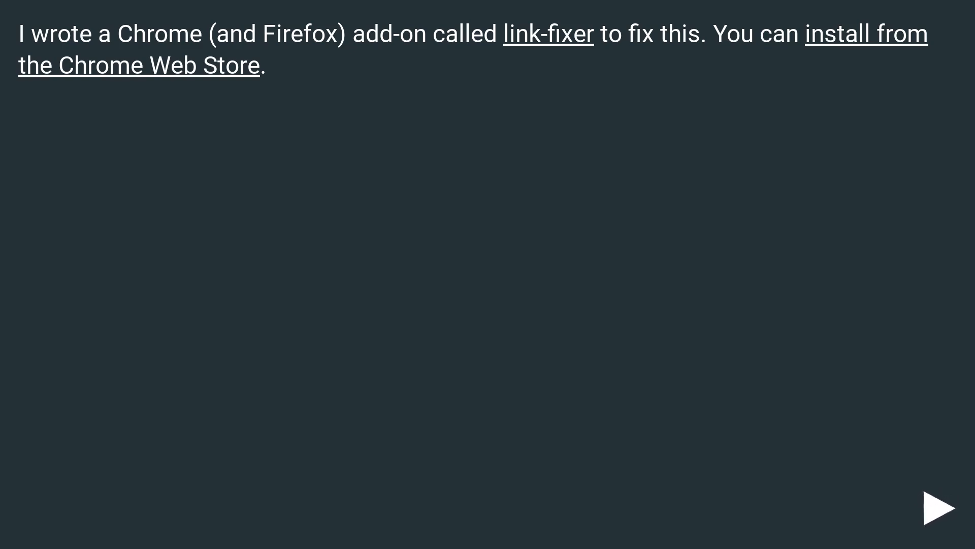
pyautogui.click(941, 507)
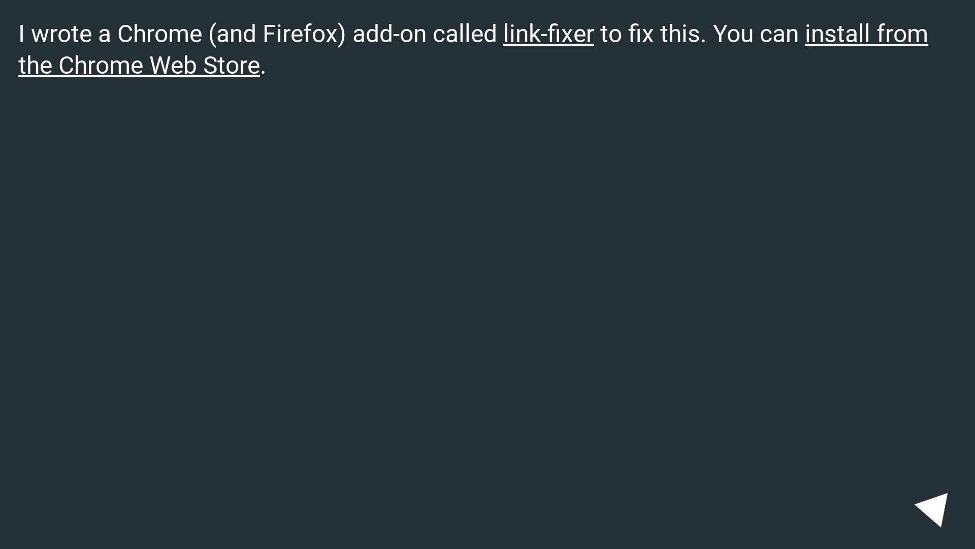
pyautogui.click(930, 504)
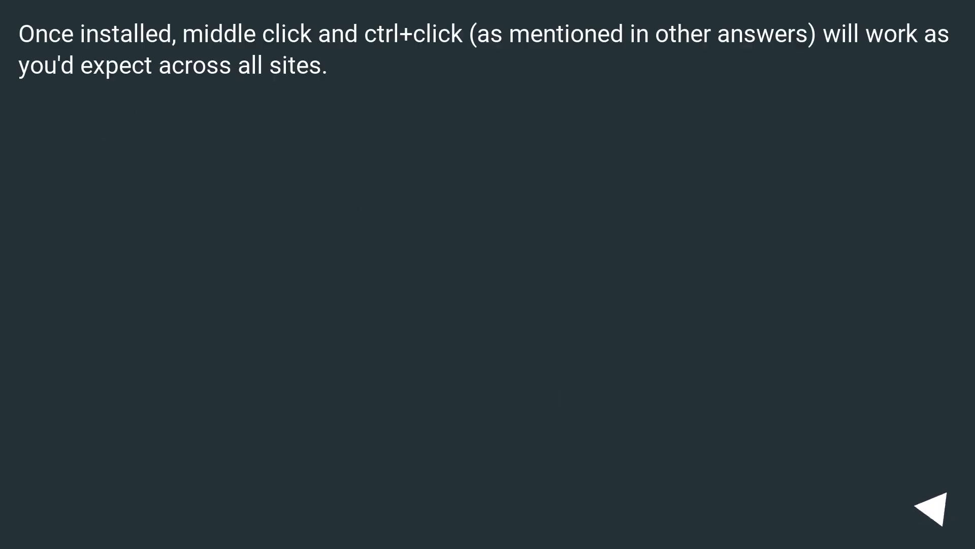